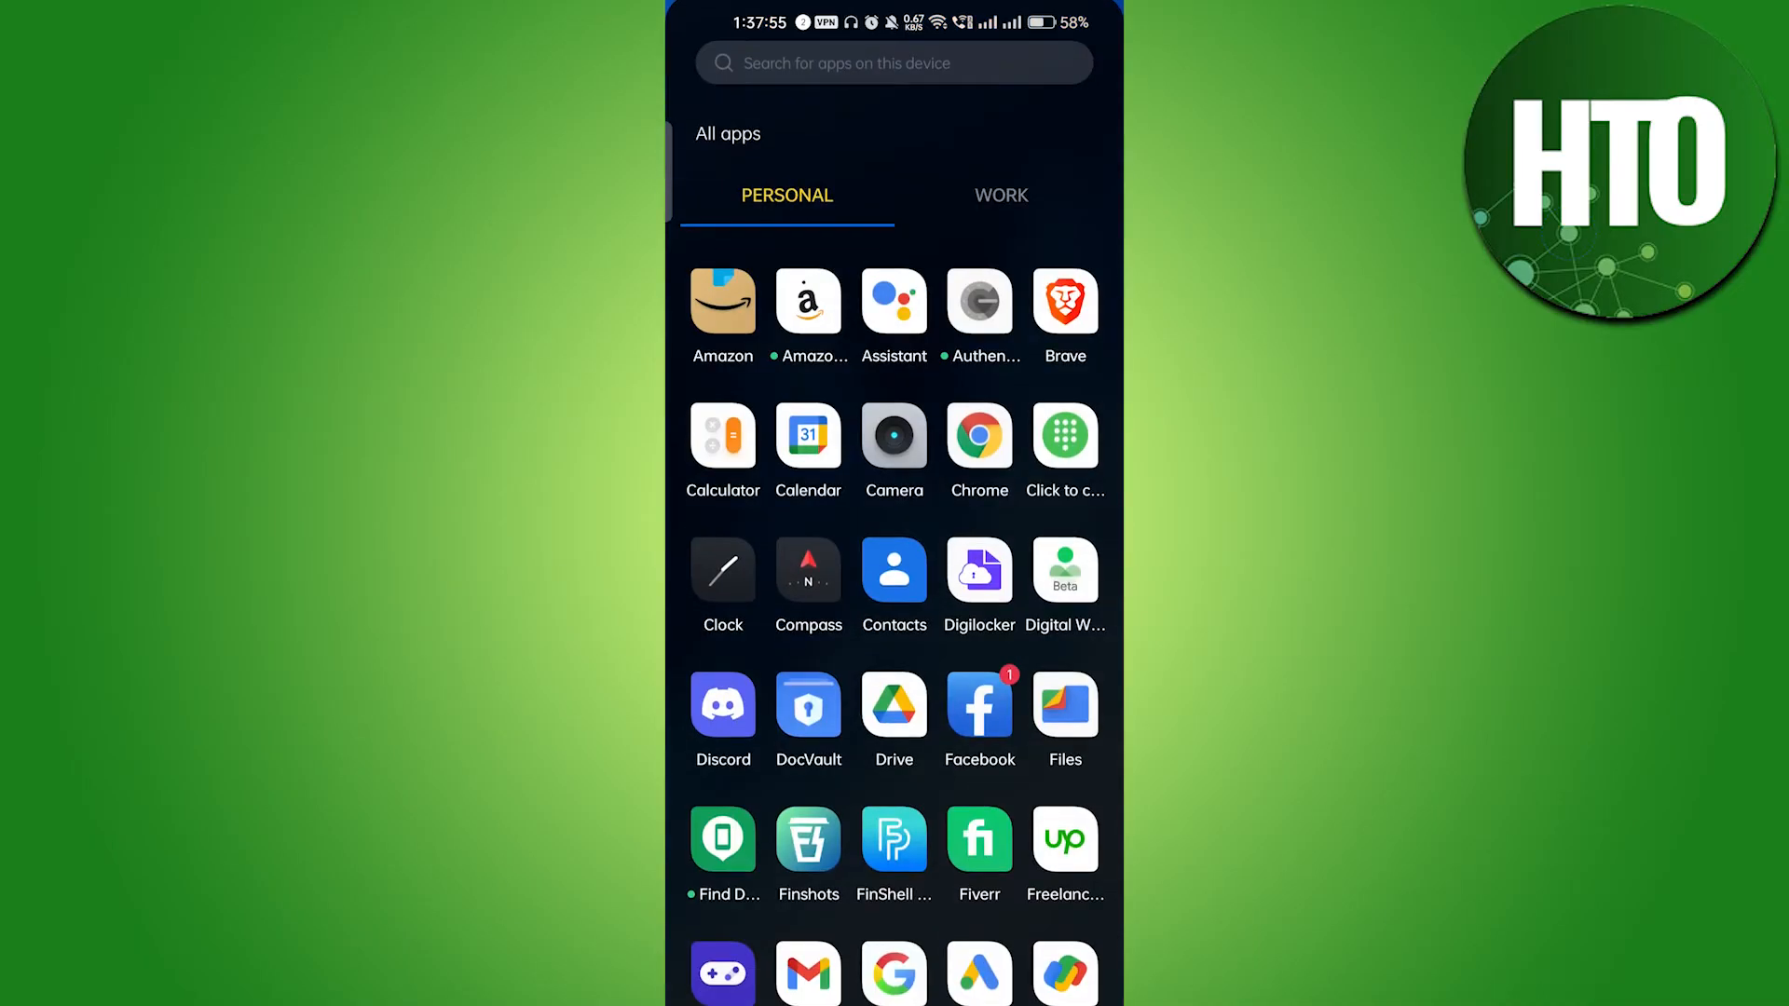
Search the app drawer for 'pay' and launch the PayPal app.
text(pay)
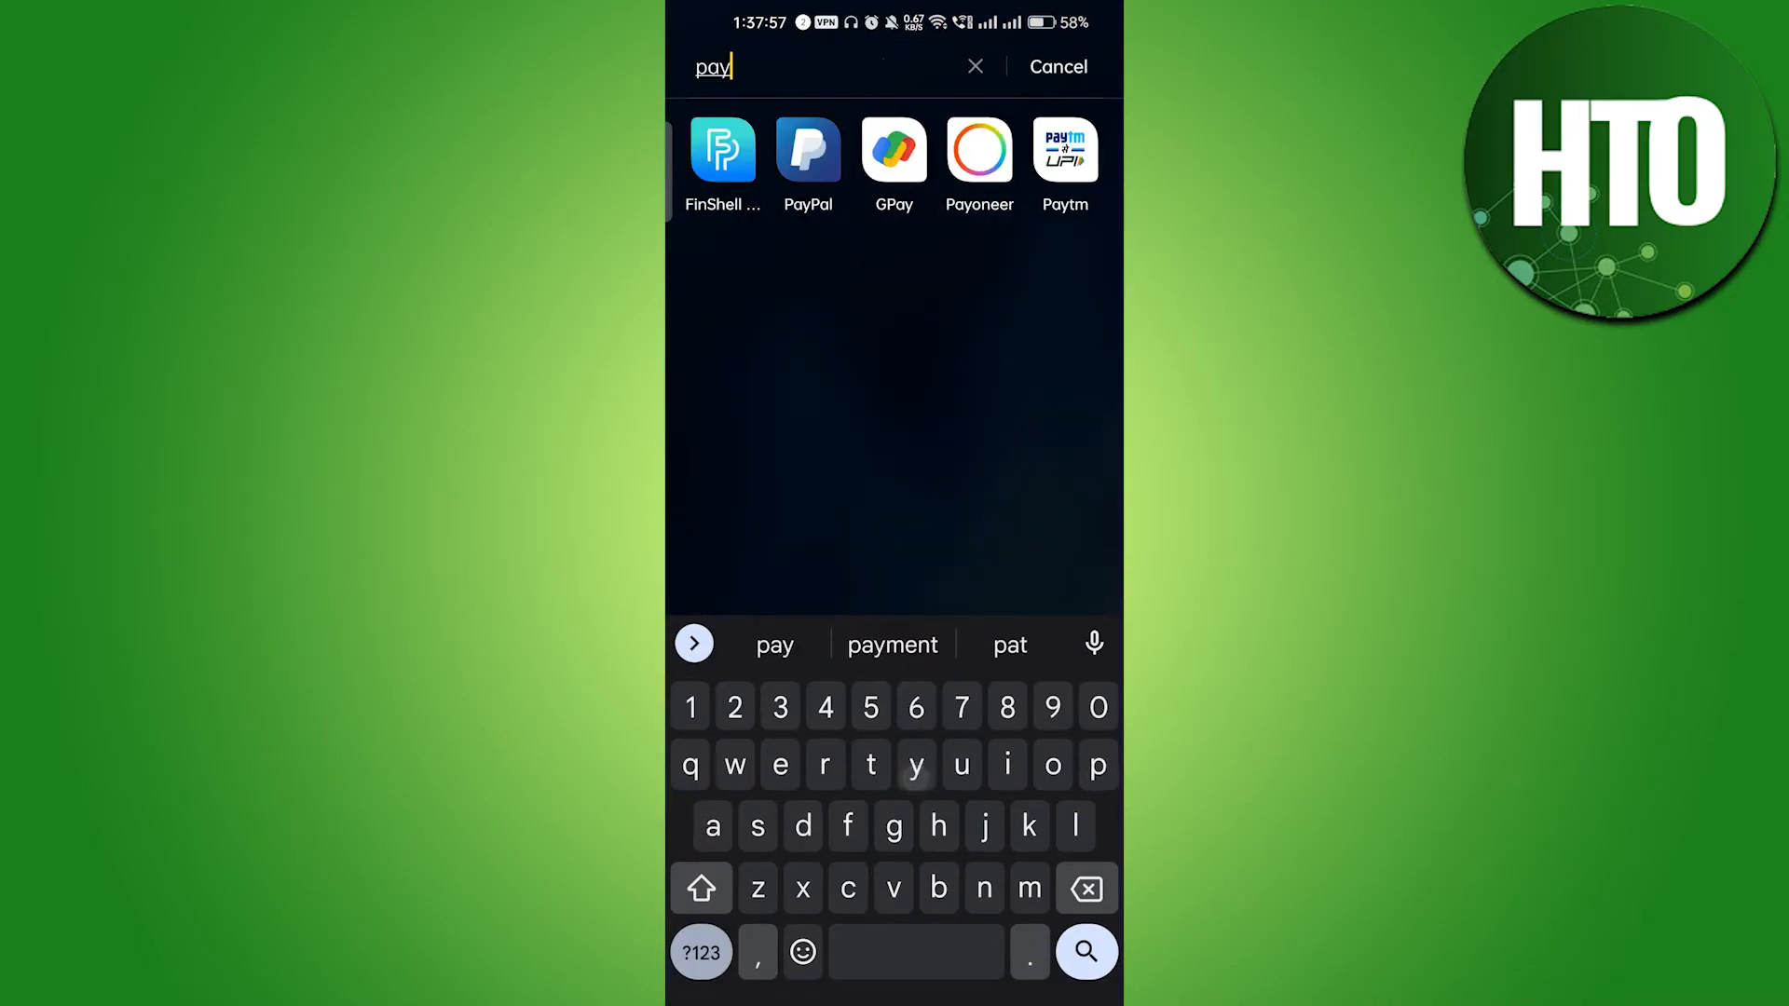
click(807, 149)
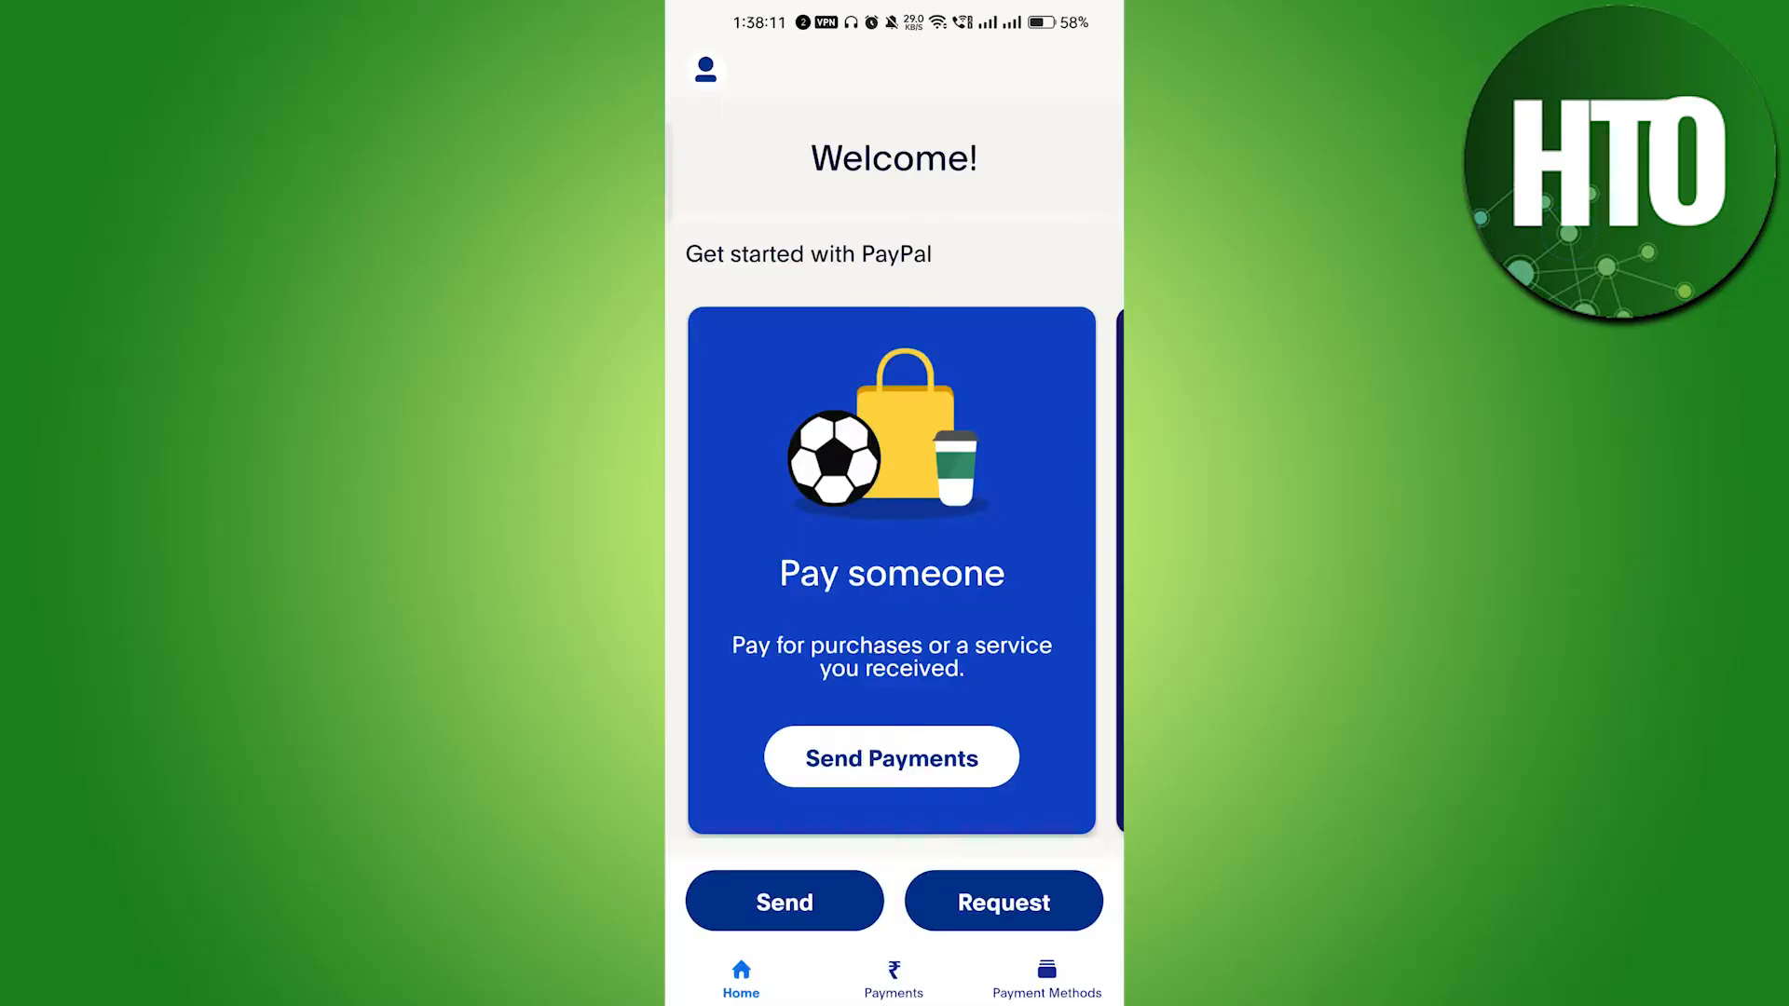
Visit the Payments and Payment Methods tabs, then return to the phone's home screen.
scroll(down, 3)
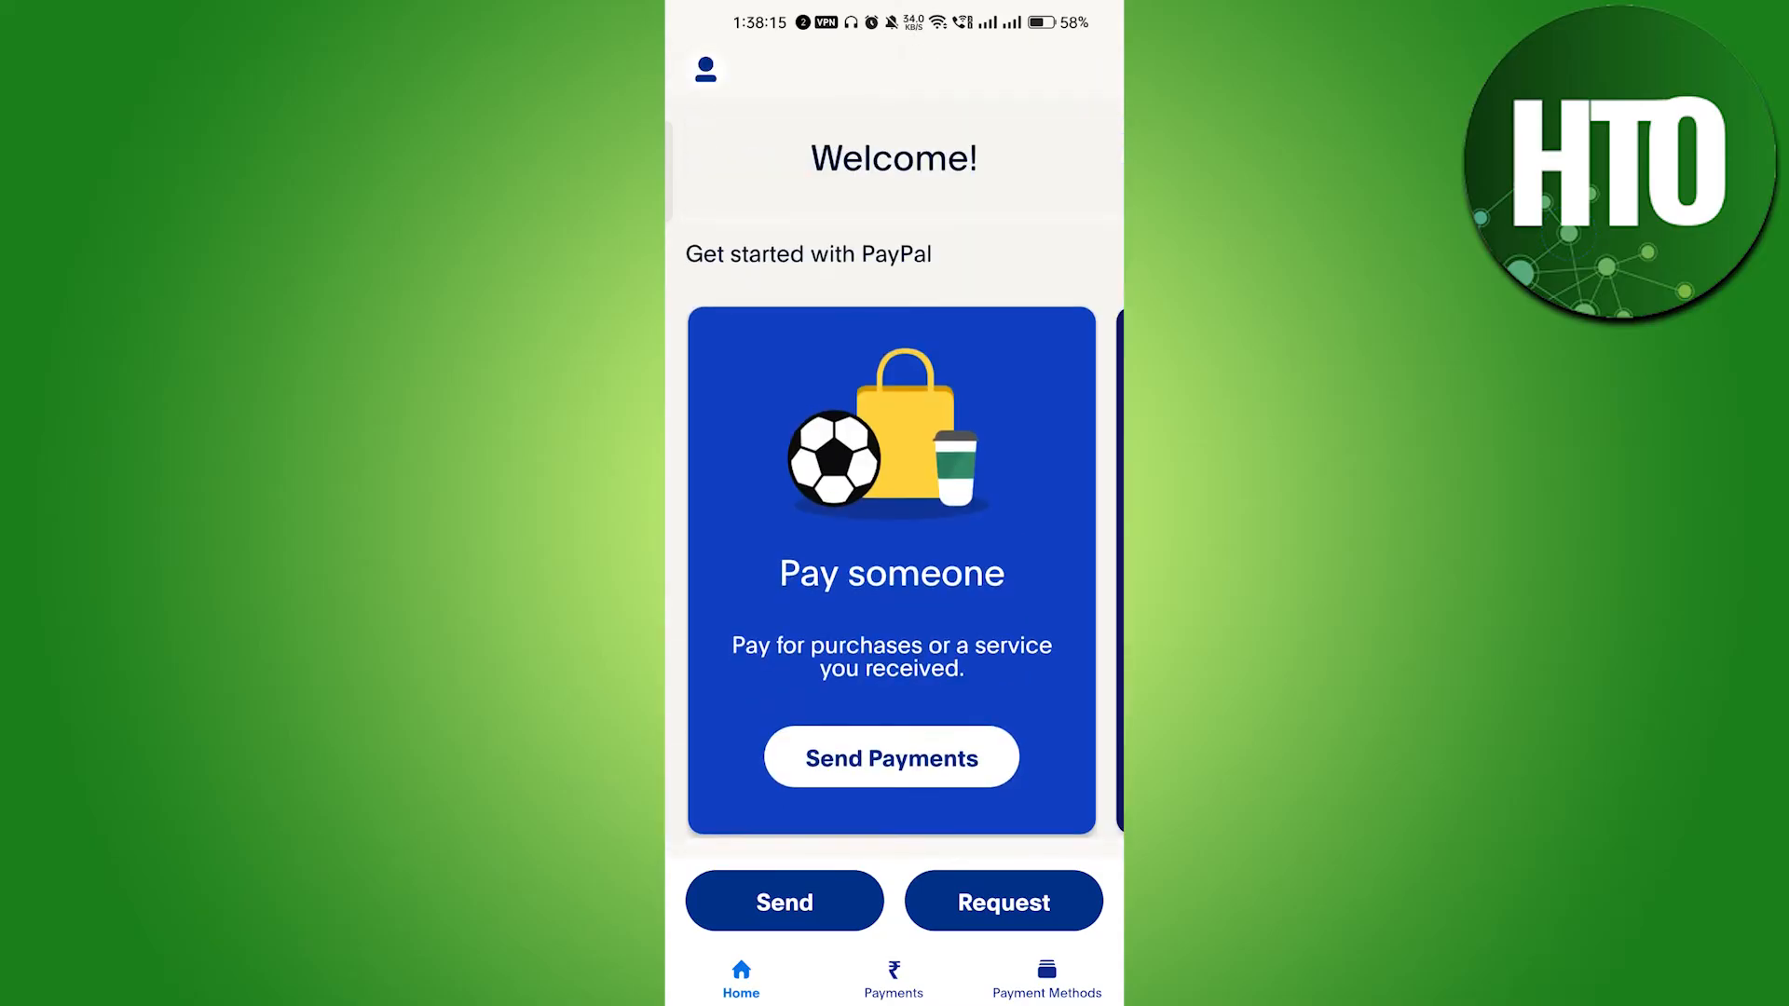
click(892, 975)
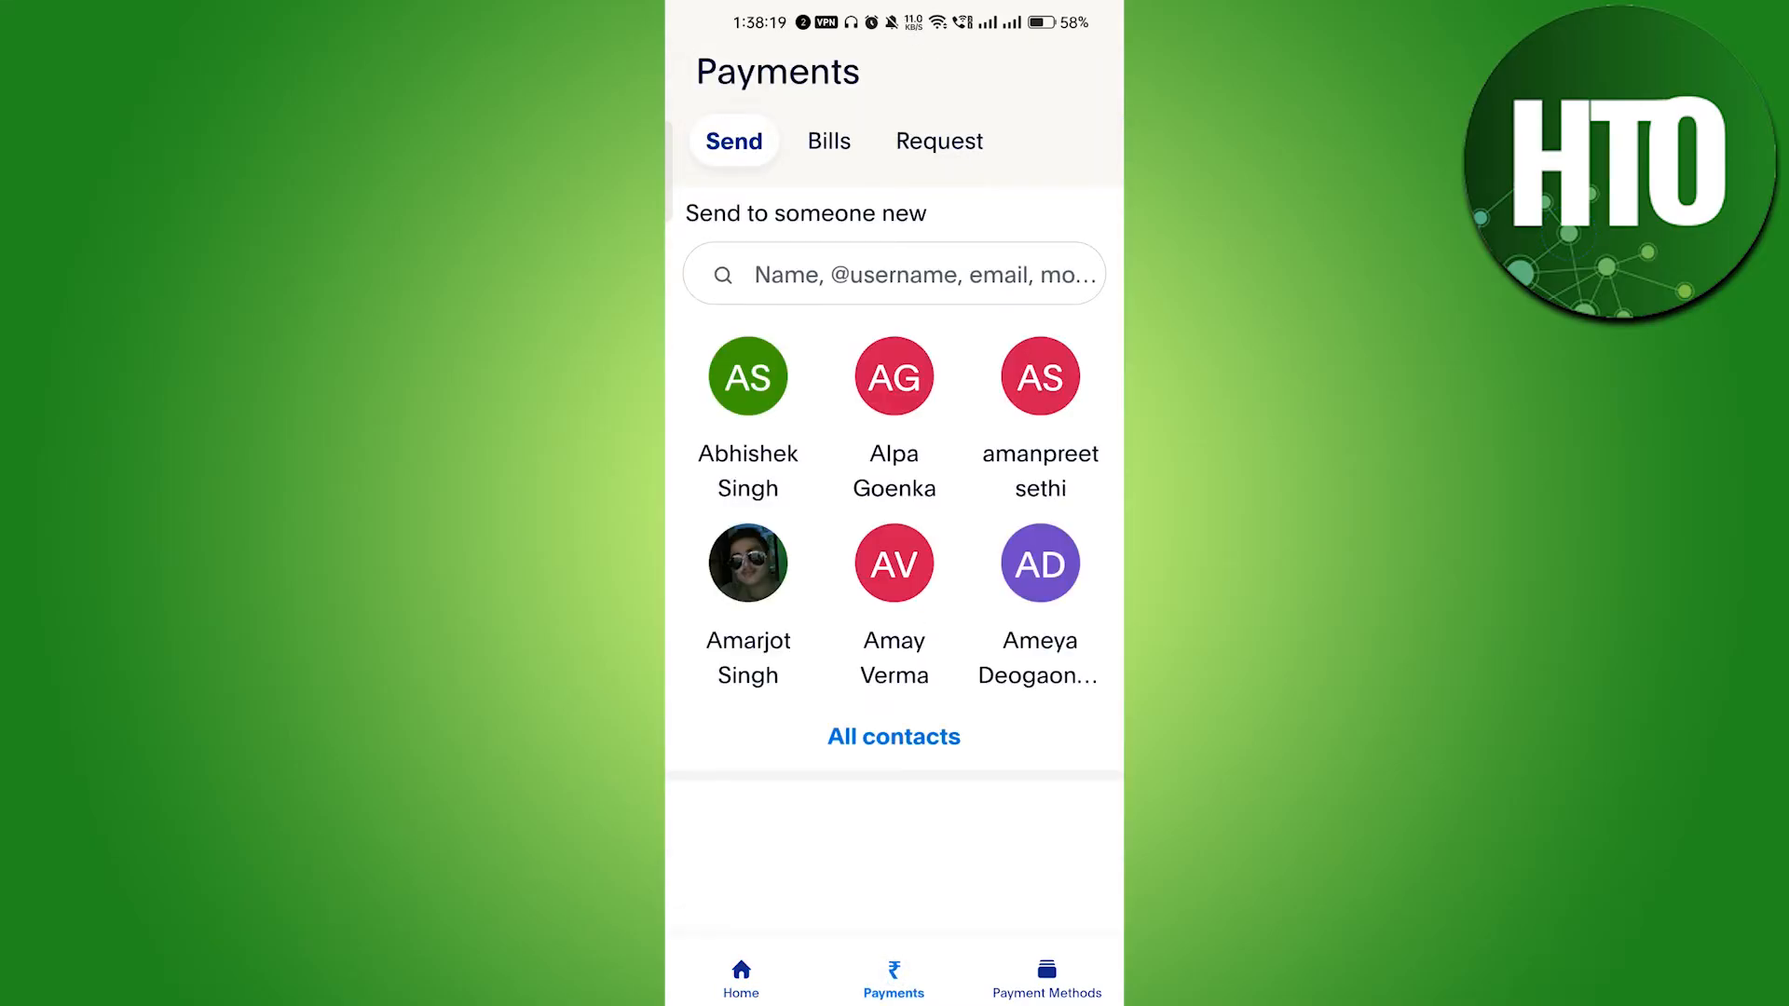
click(1044, 975)
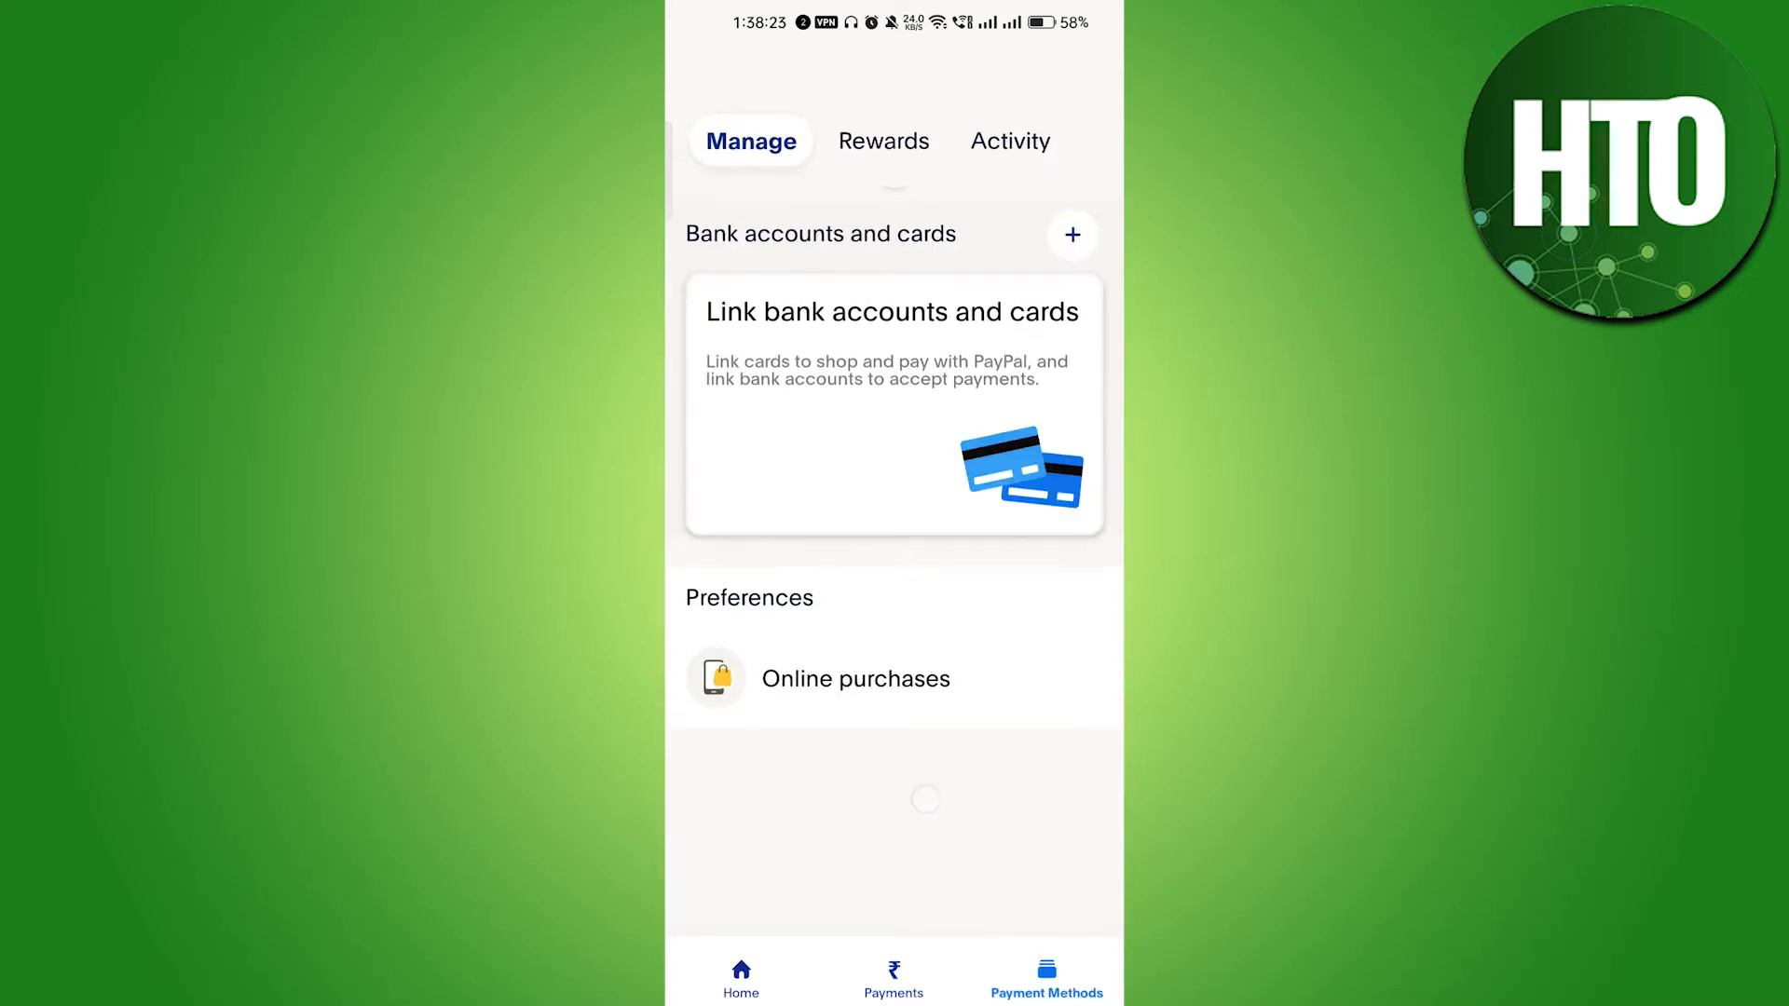
key(Home)
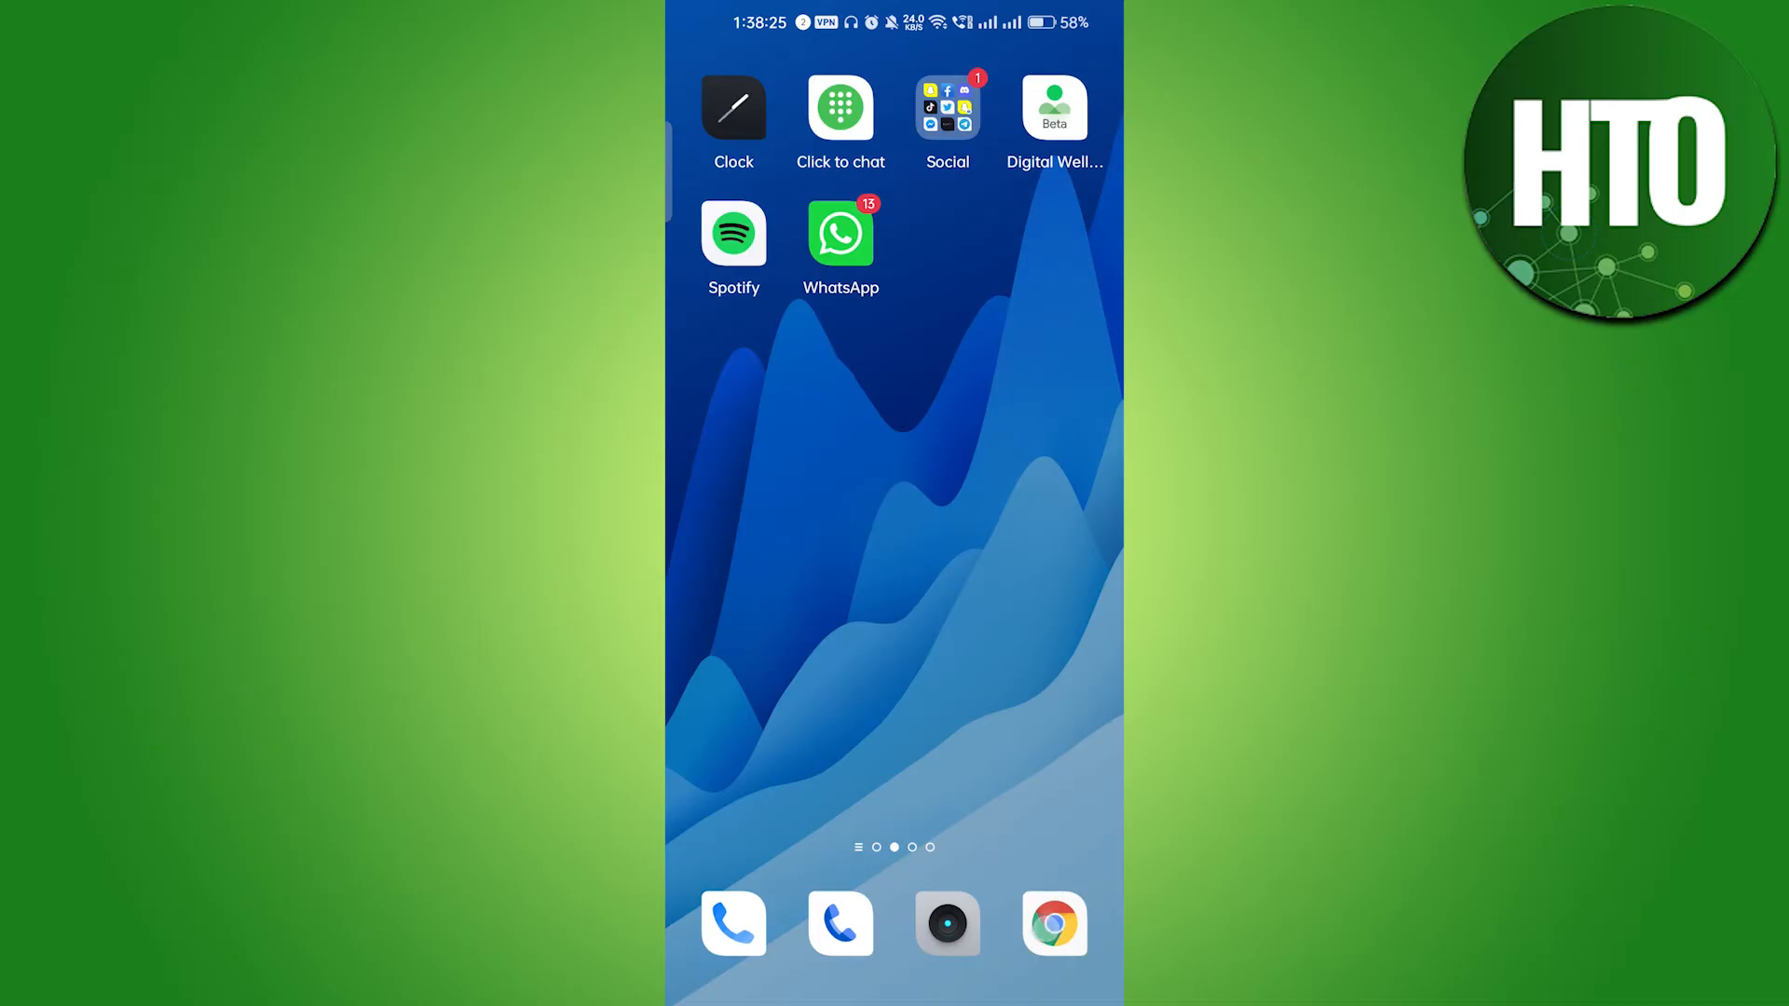
In Chrome, search 'paypal', go to paypal.com and choose Log In.
click(1053, 923)
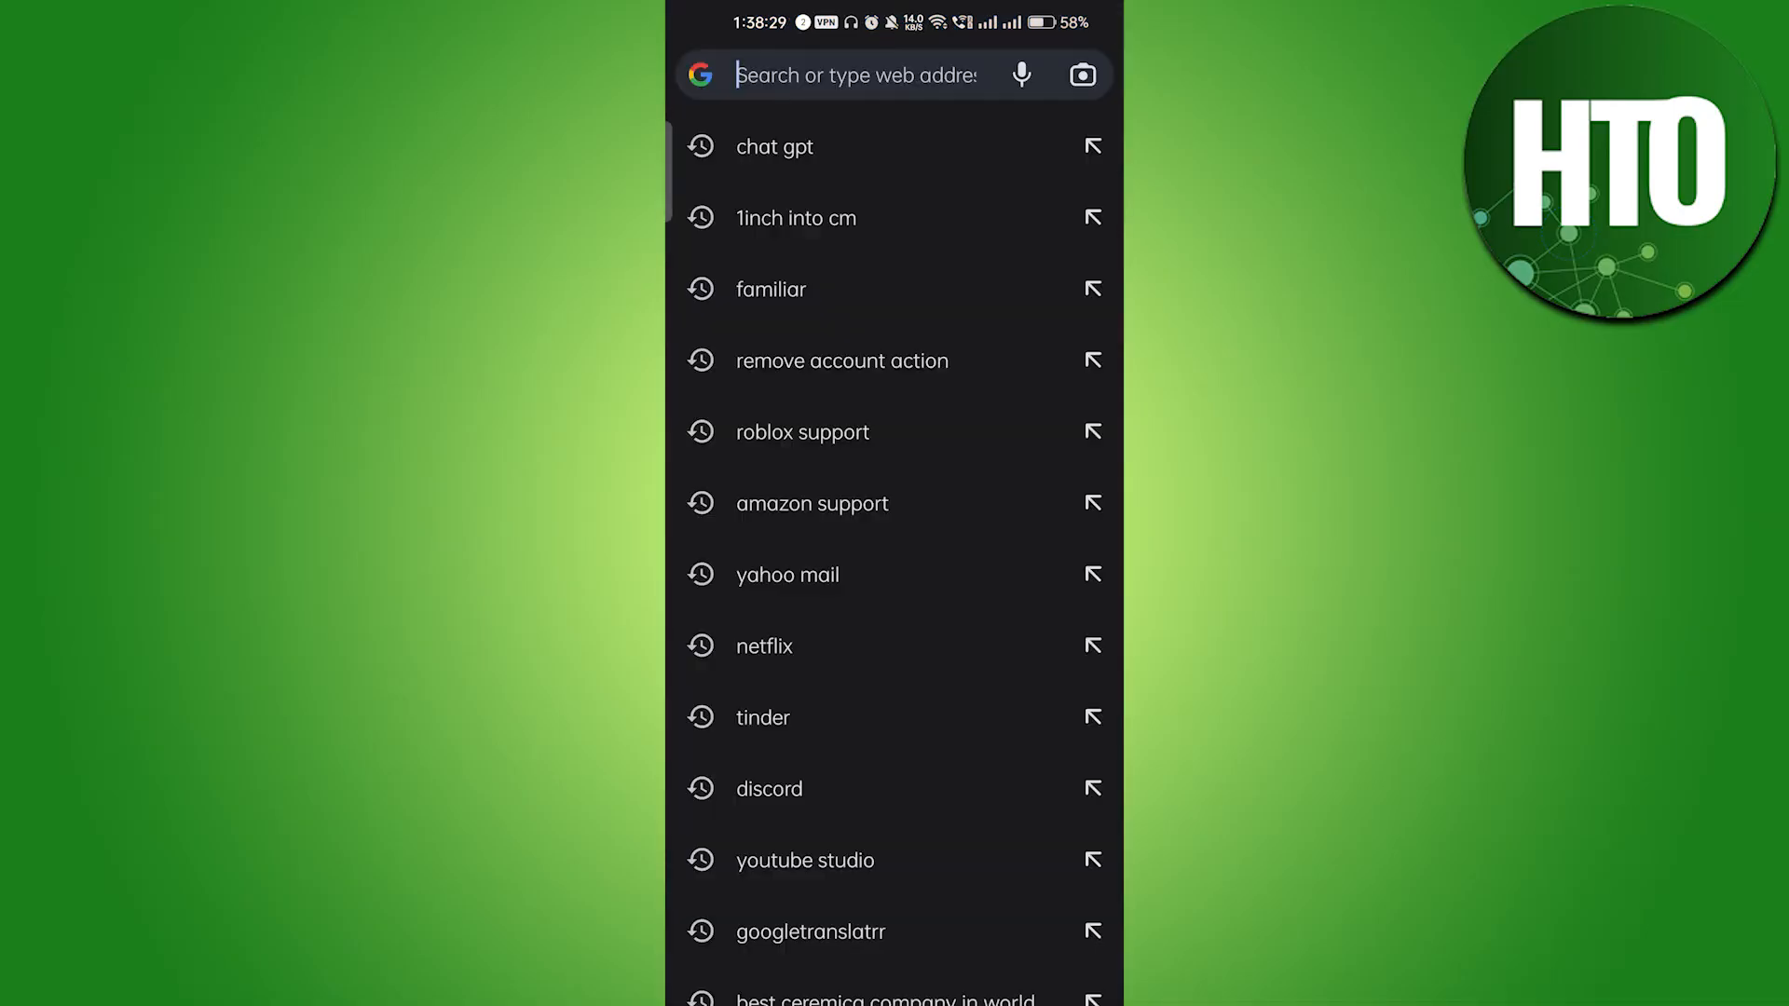
text(paypal)
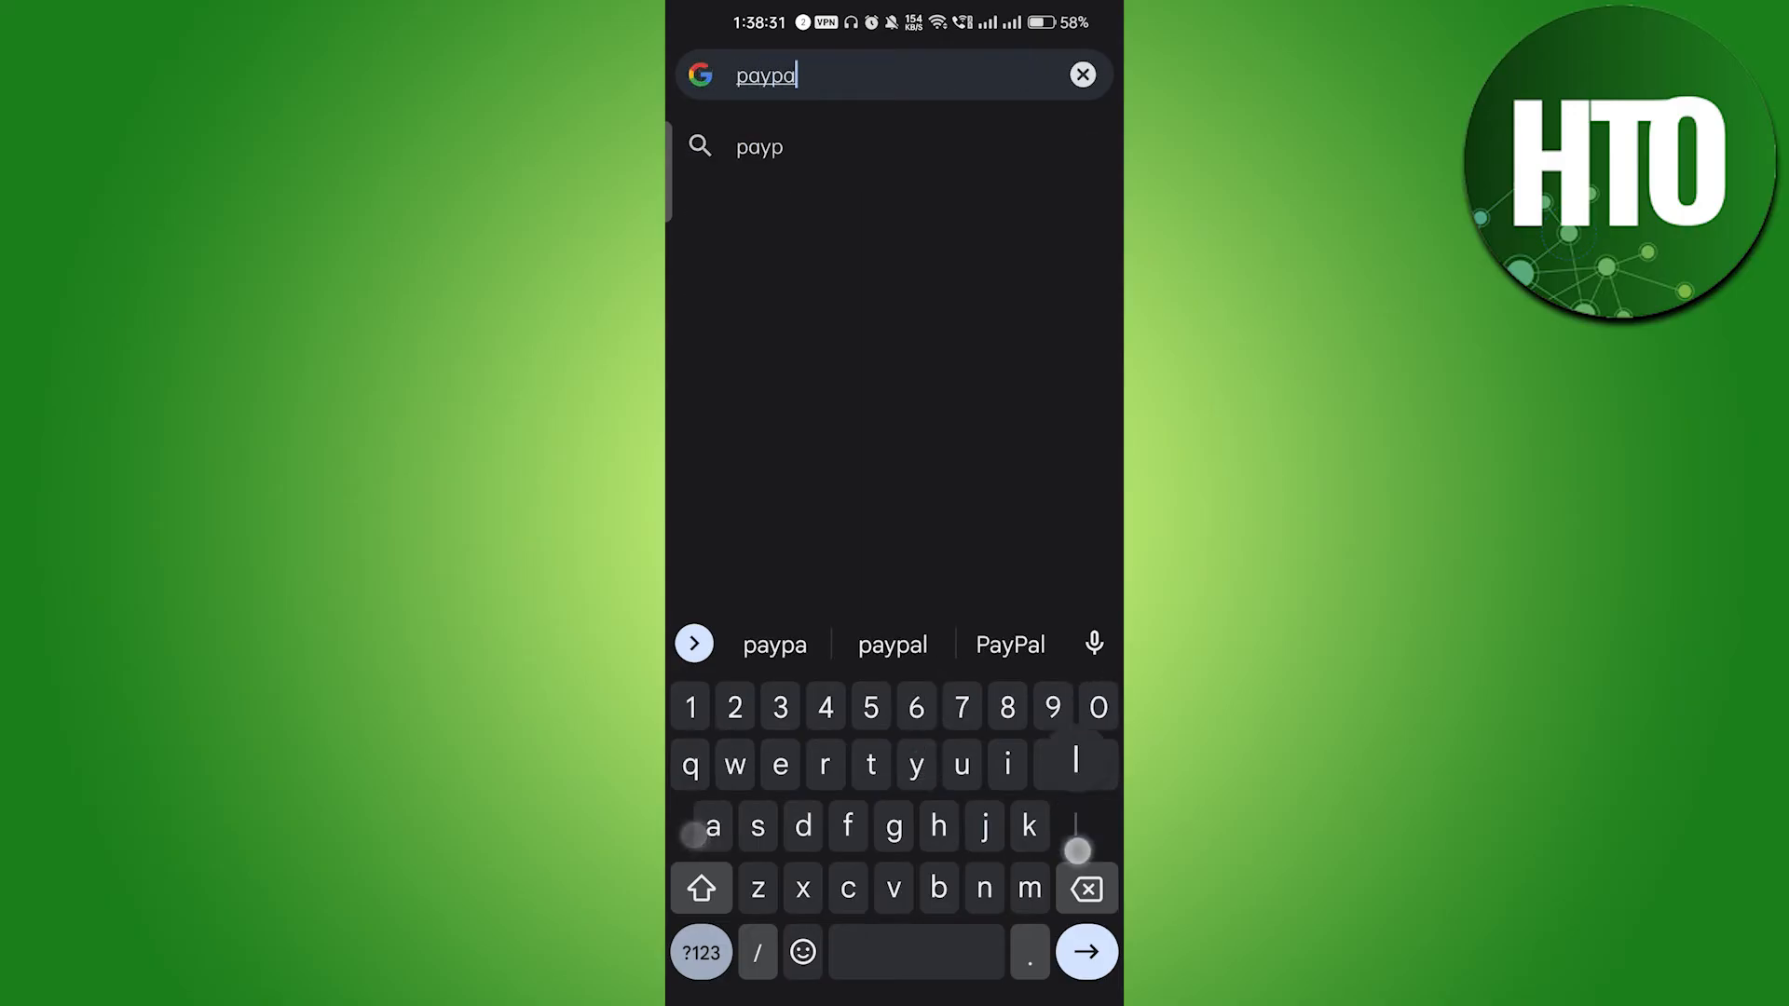
click(1084, 952)
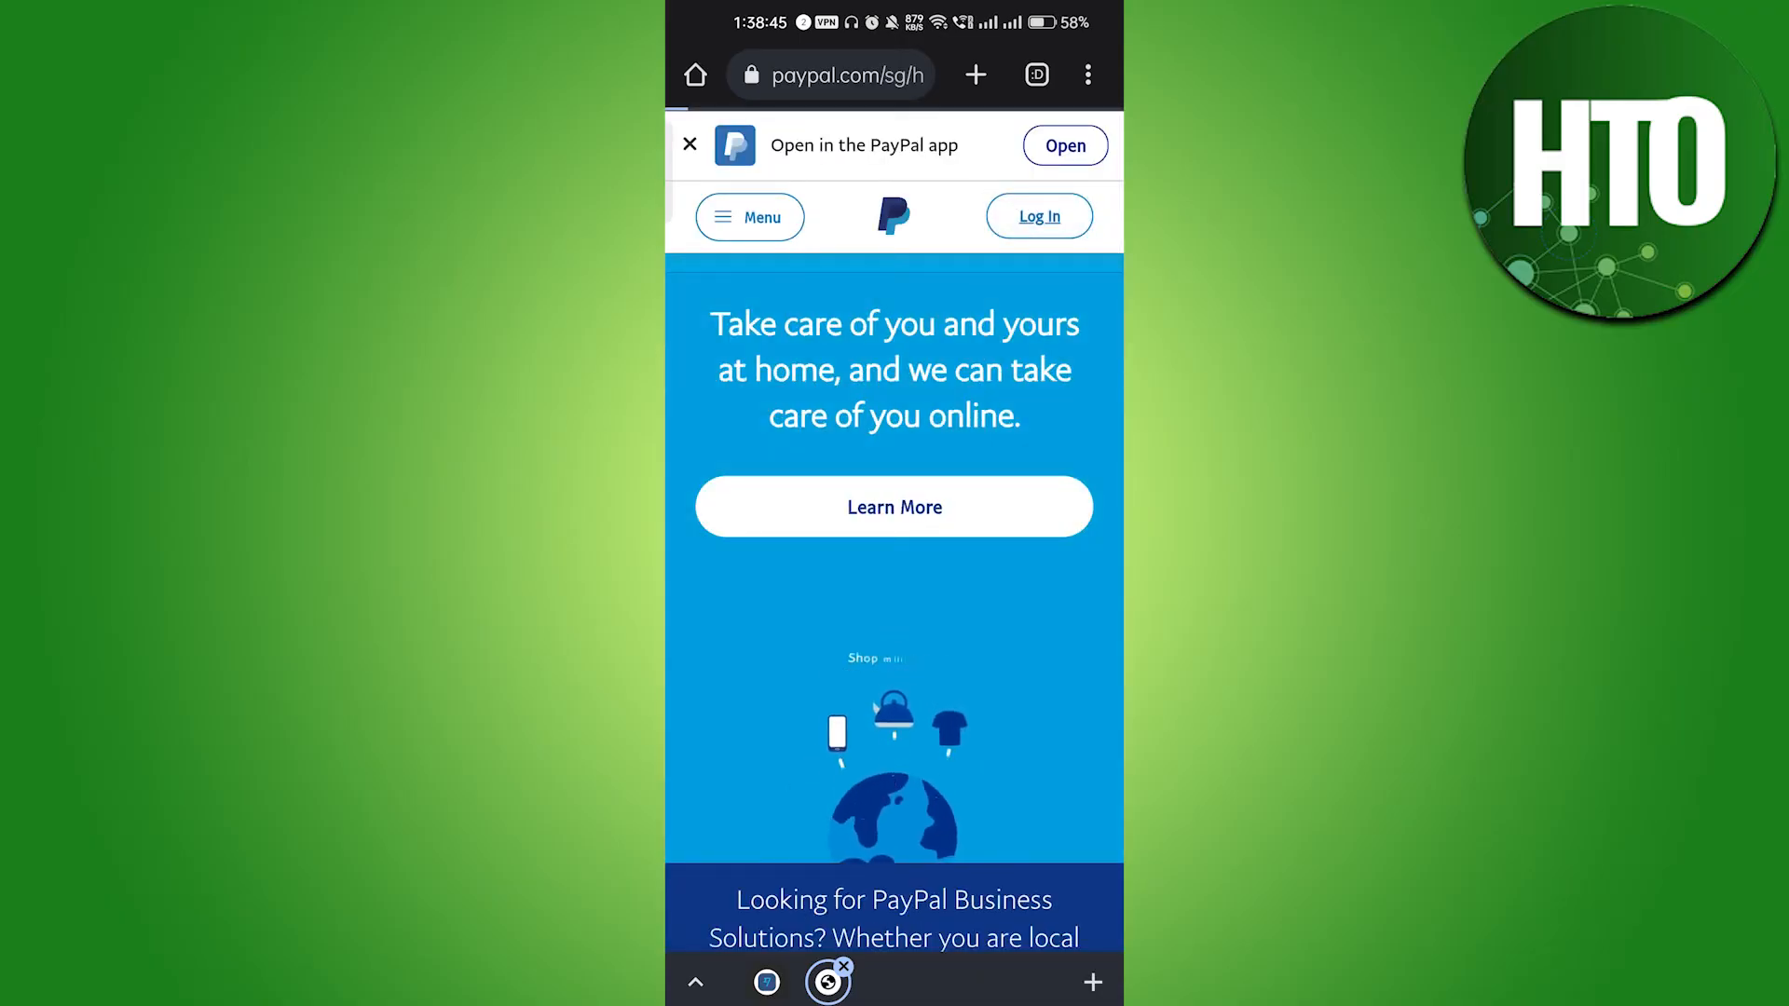
click(1036, 216)
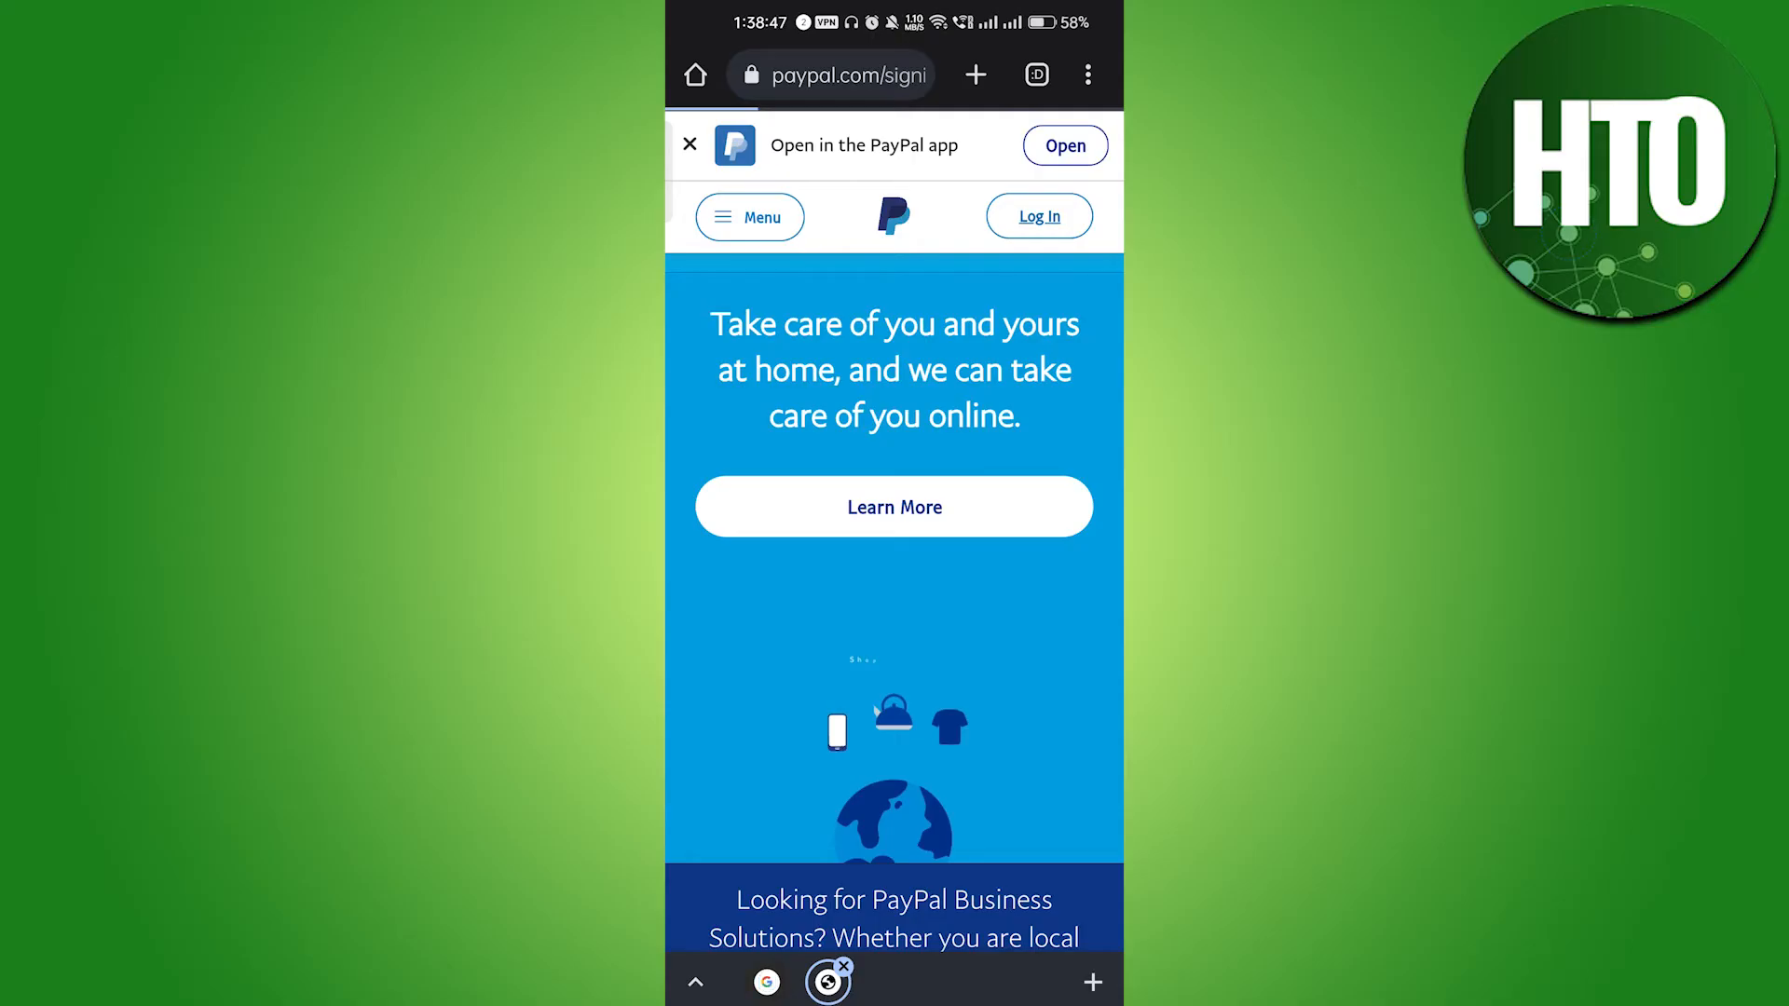
Submit the account email and password on PayPal's sign-in page and wait for login.
click(1036, 216)
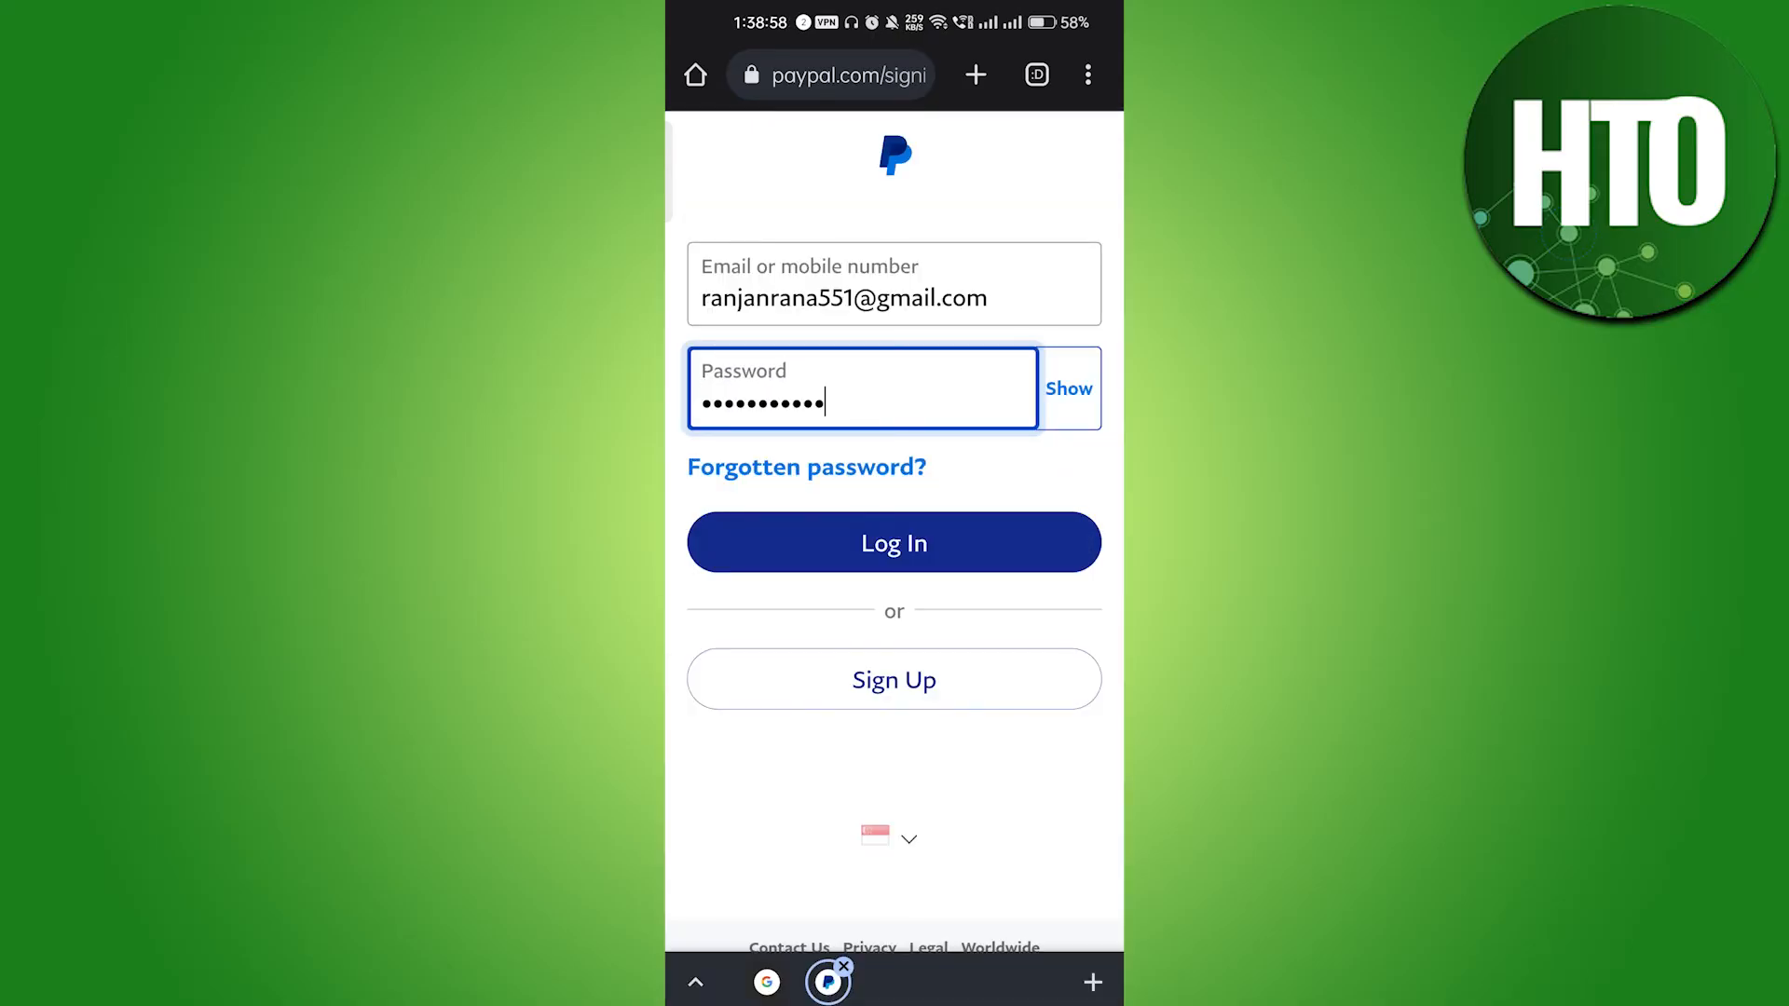
click(893, 542)
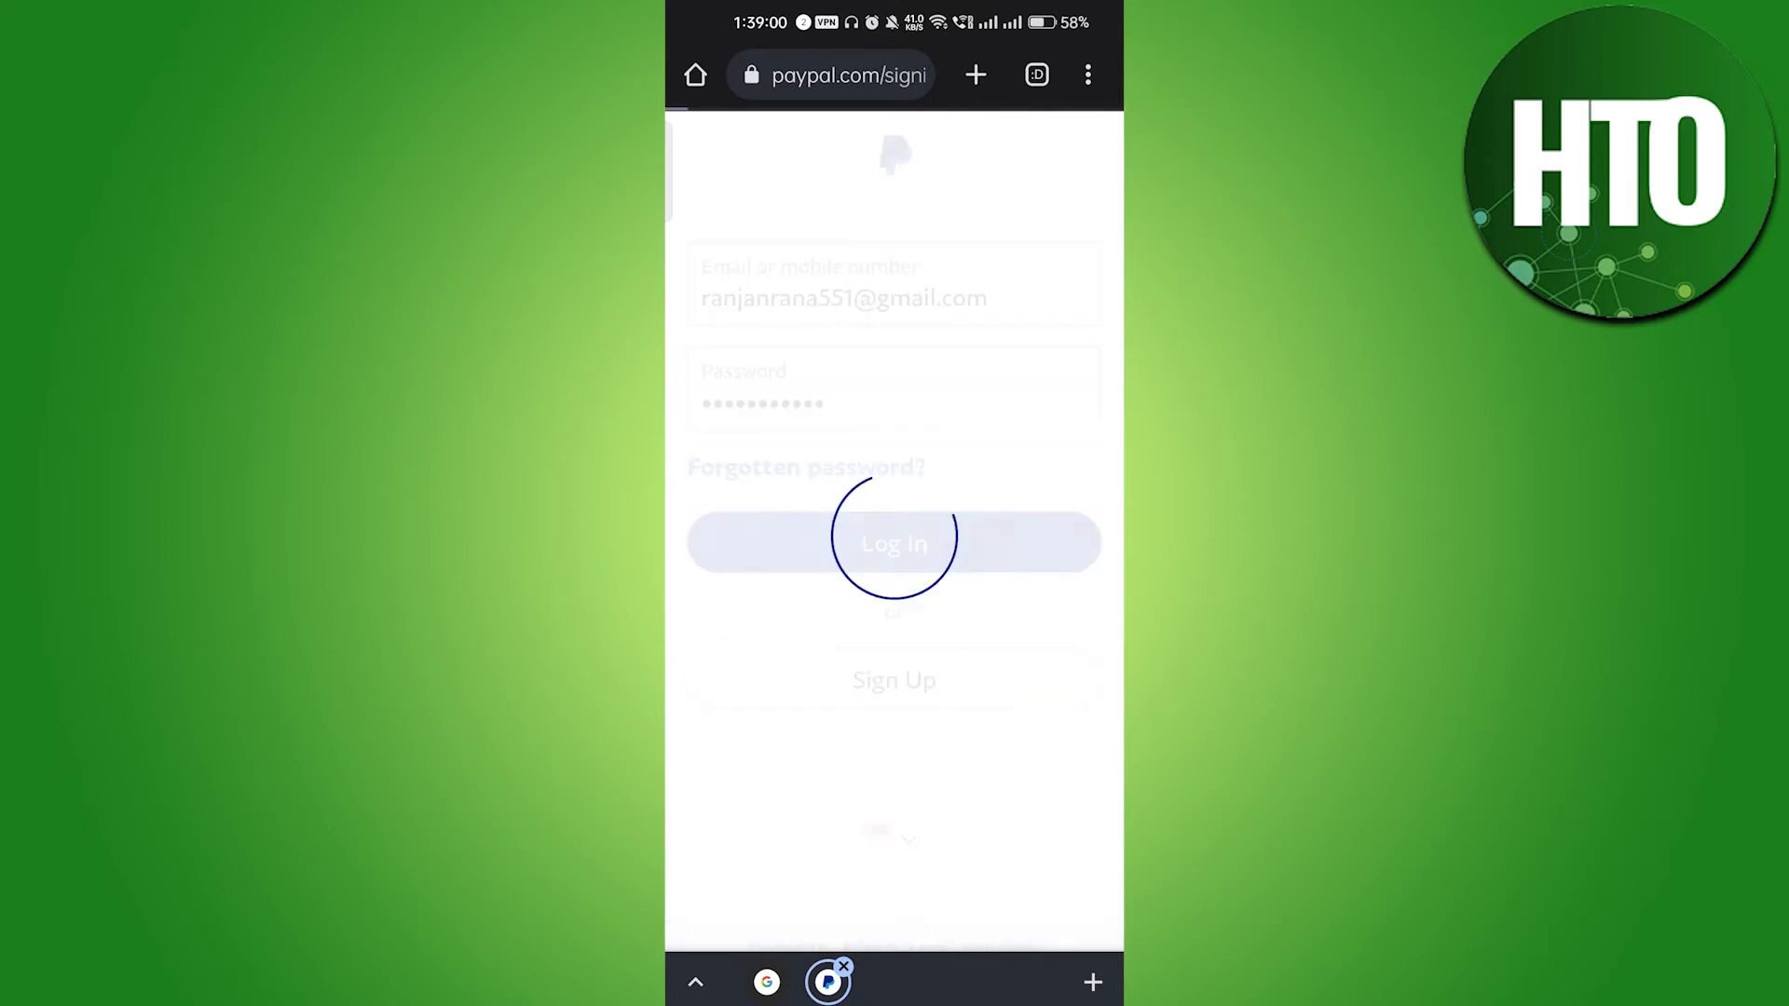
click(893, 542)
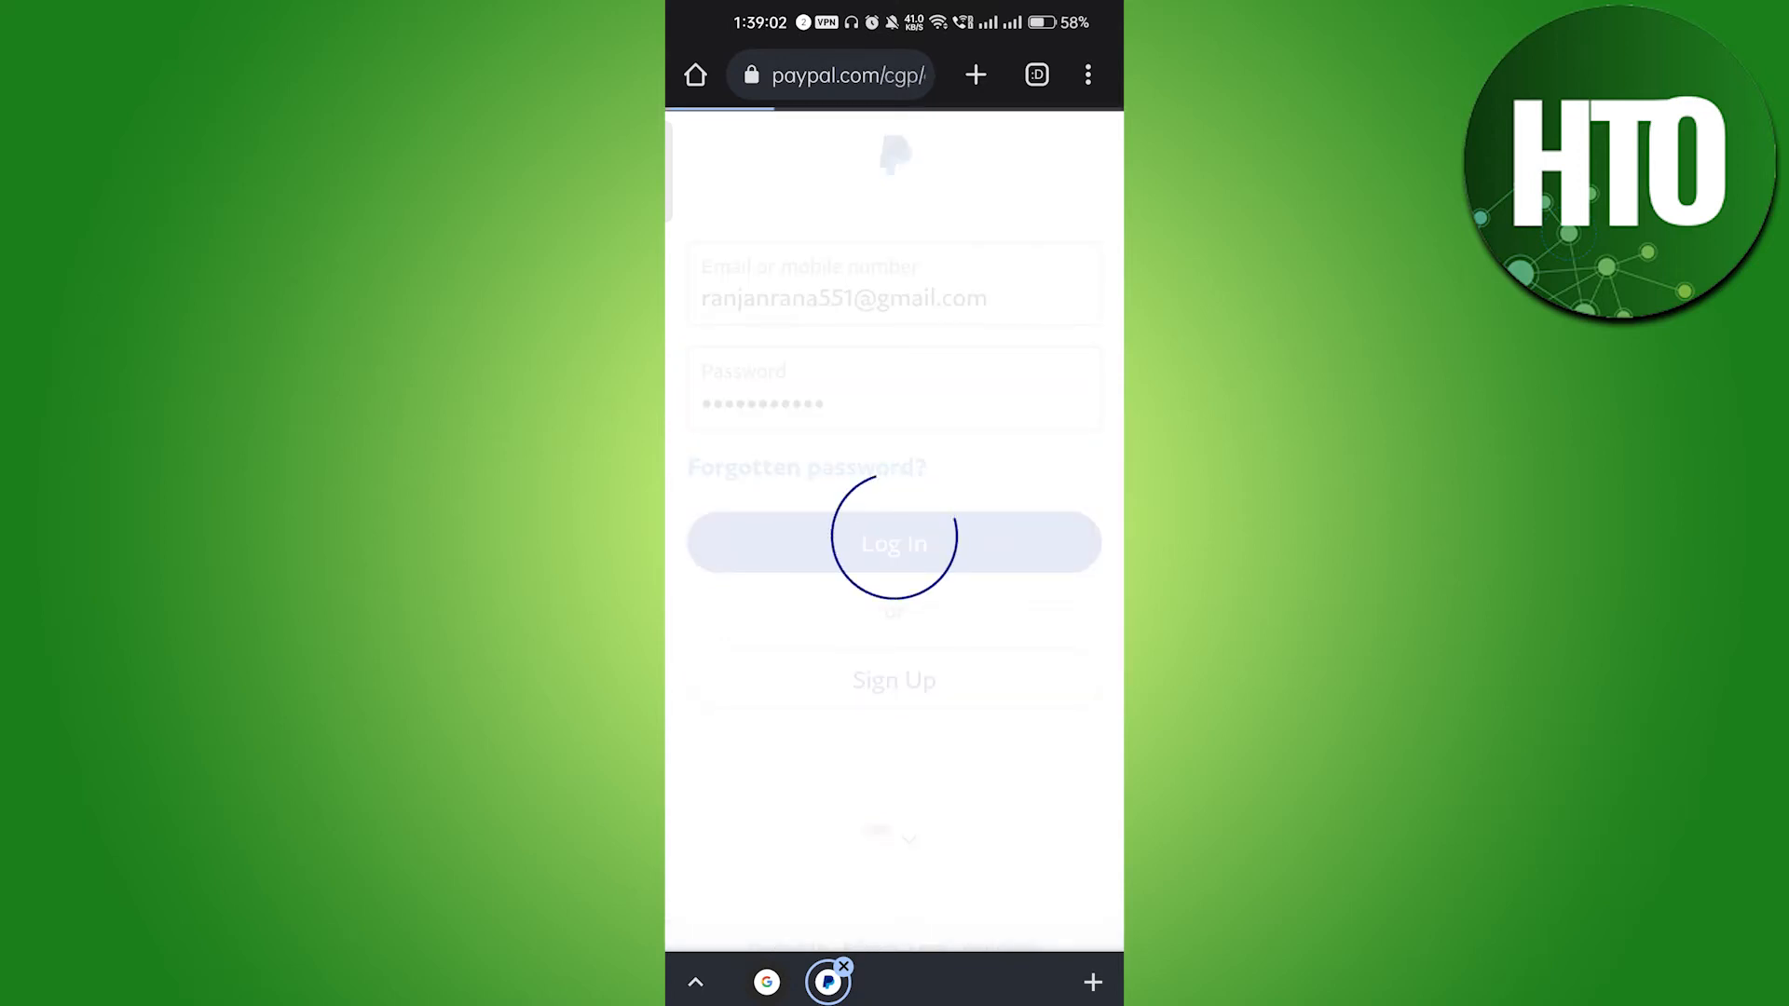
click(893, 543)
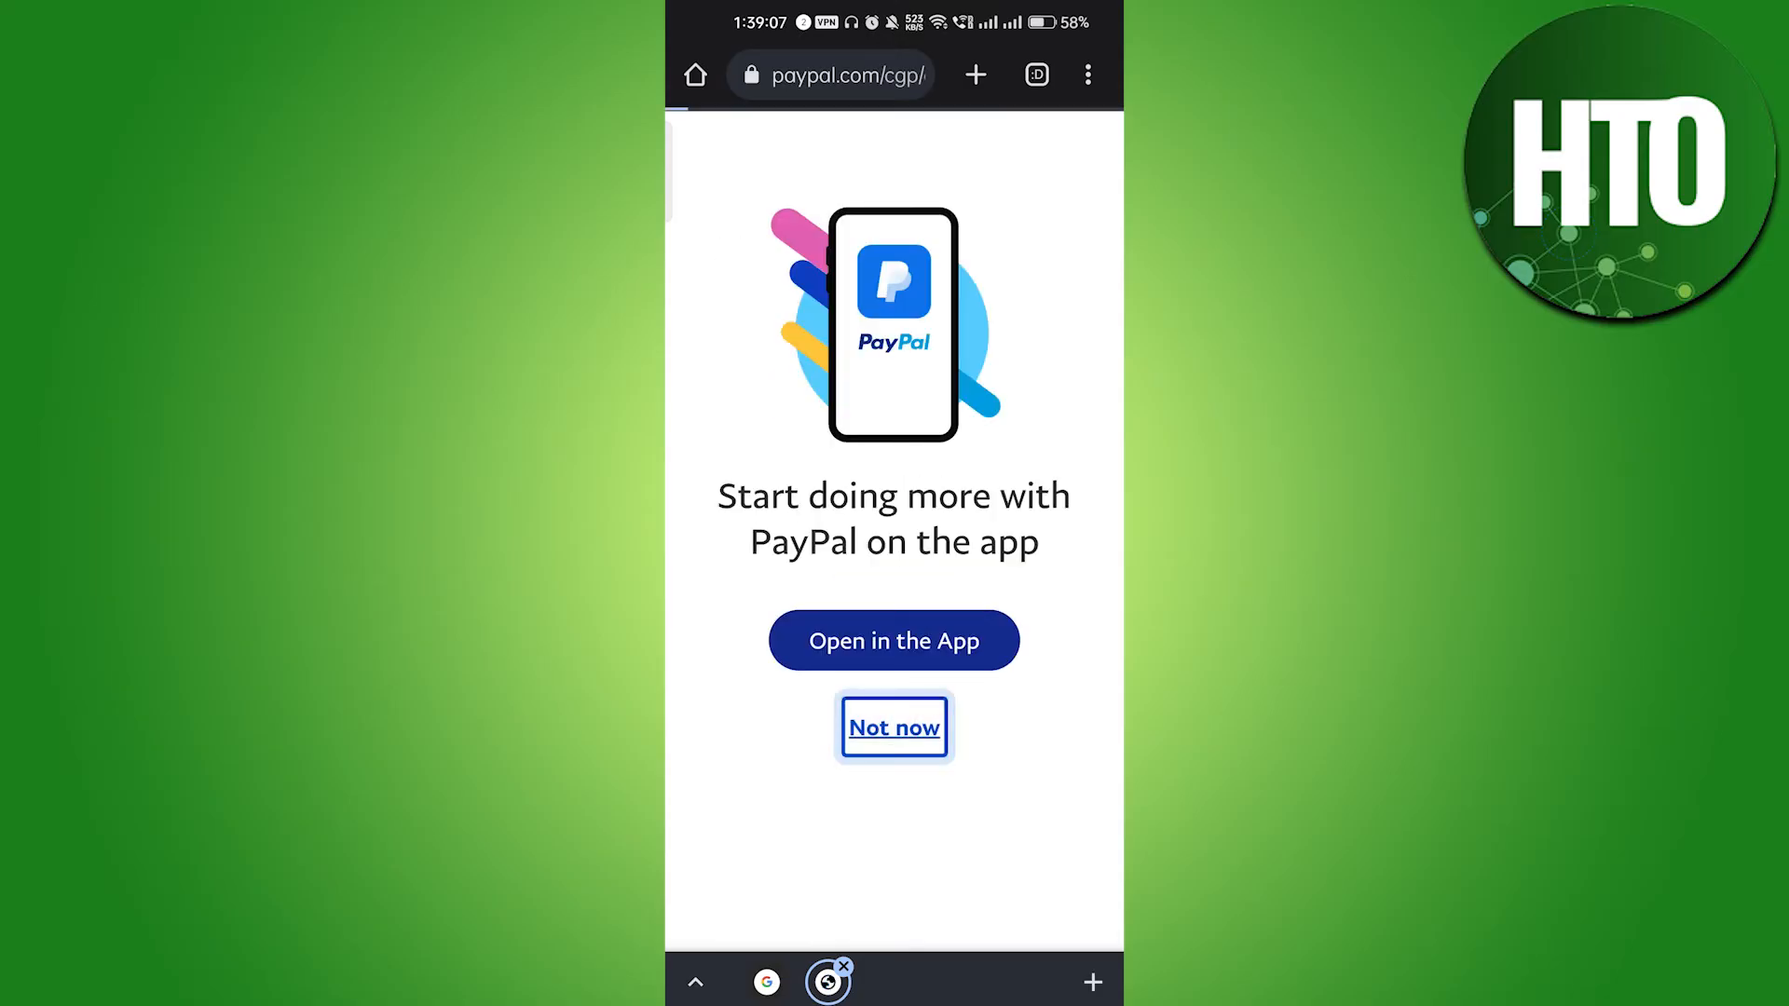
Decline the app prompt, go to account settings and scroll to Profile's Get PayPal.Me option.
click(893, 727)
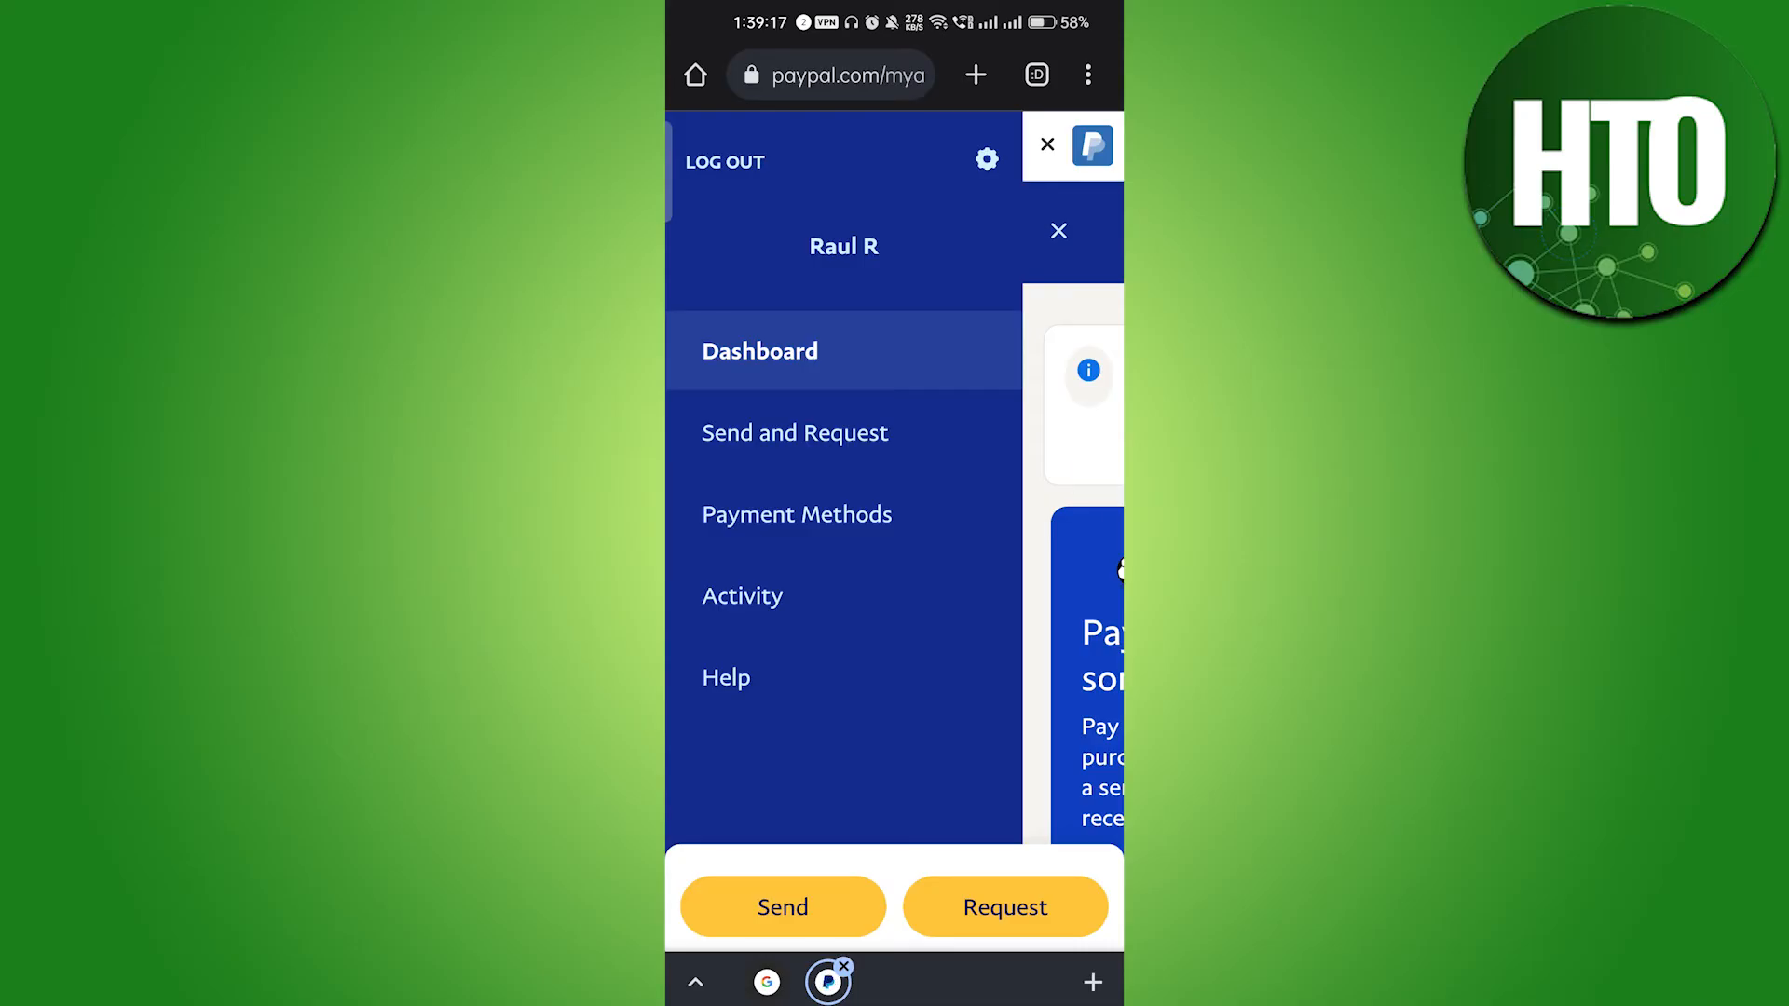
click(1059, 231)
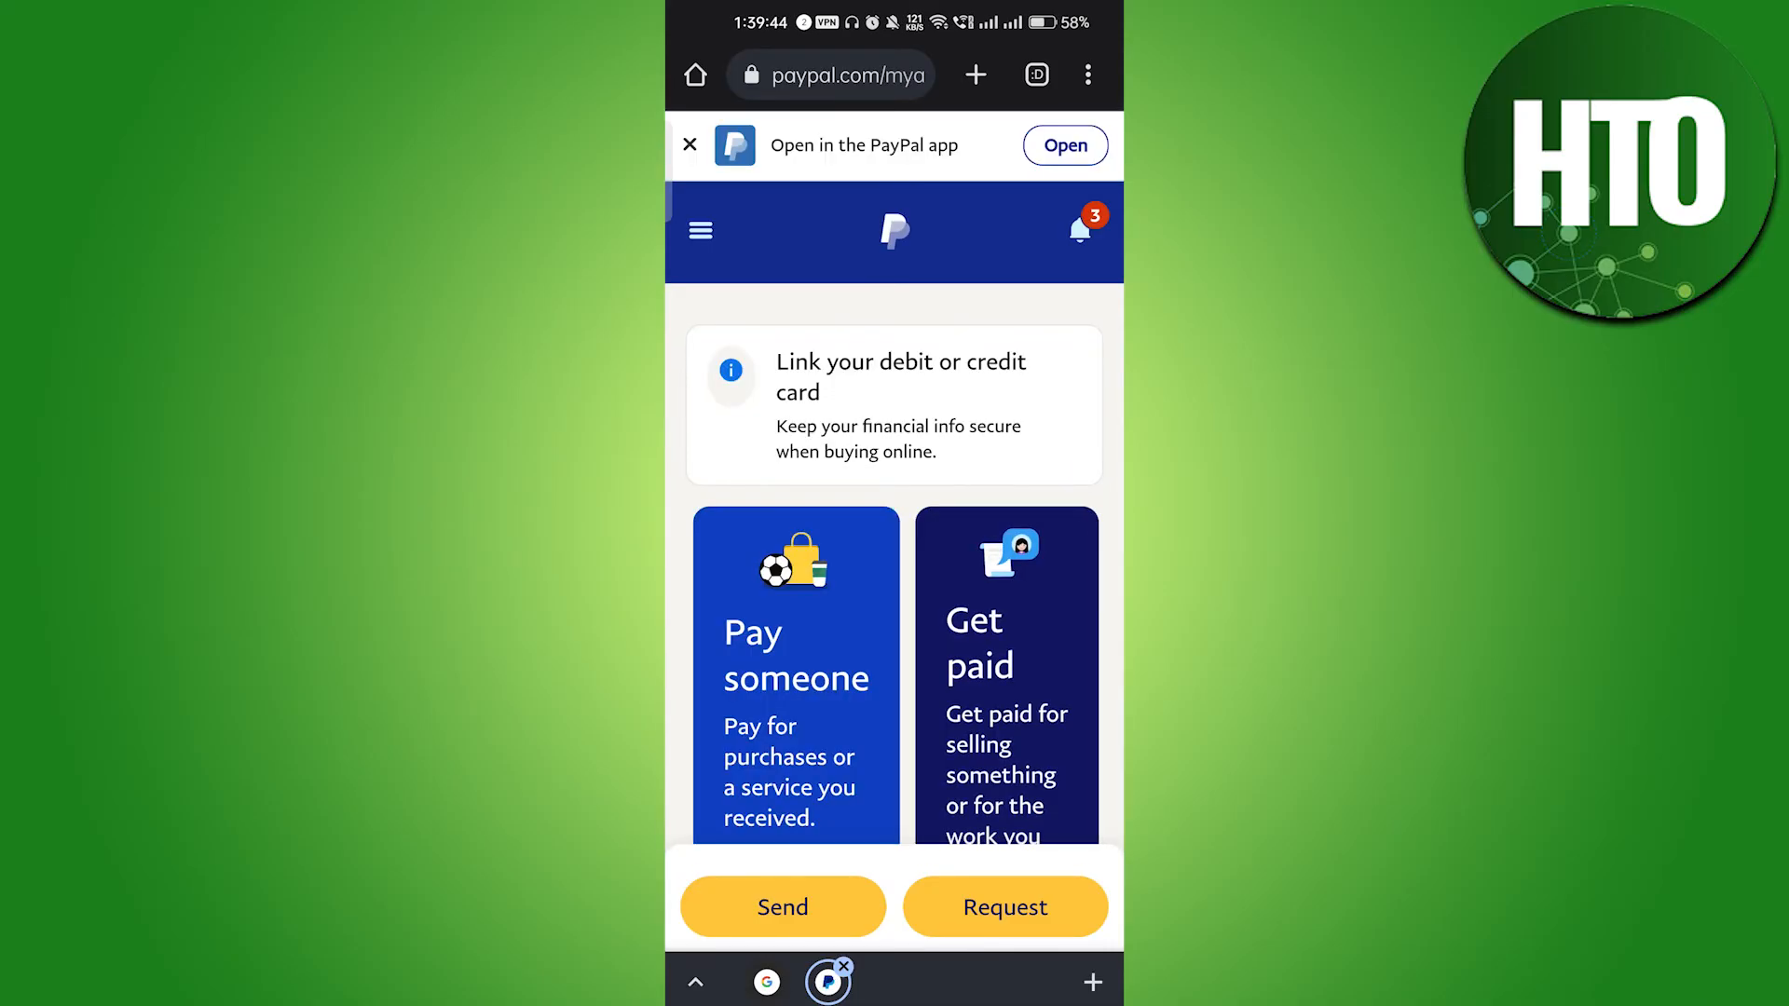
click(701, 231)
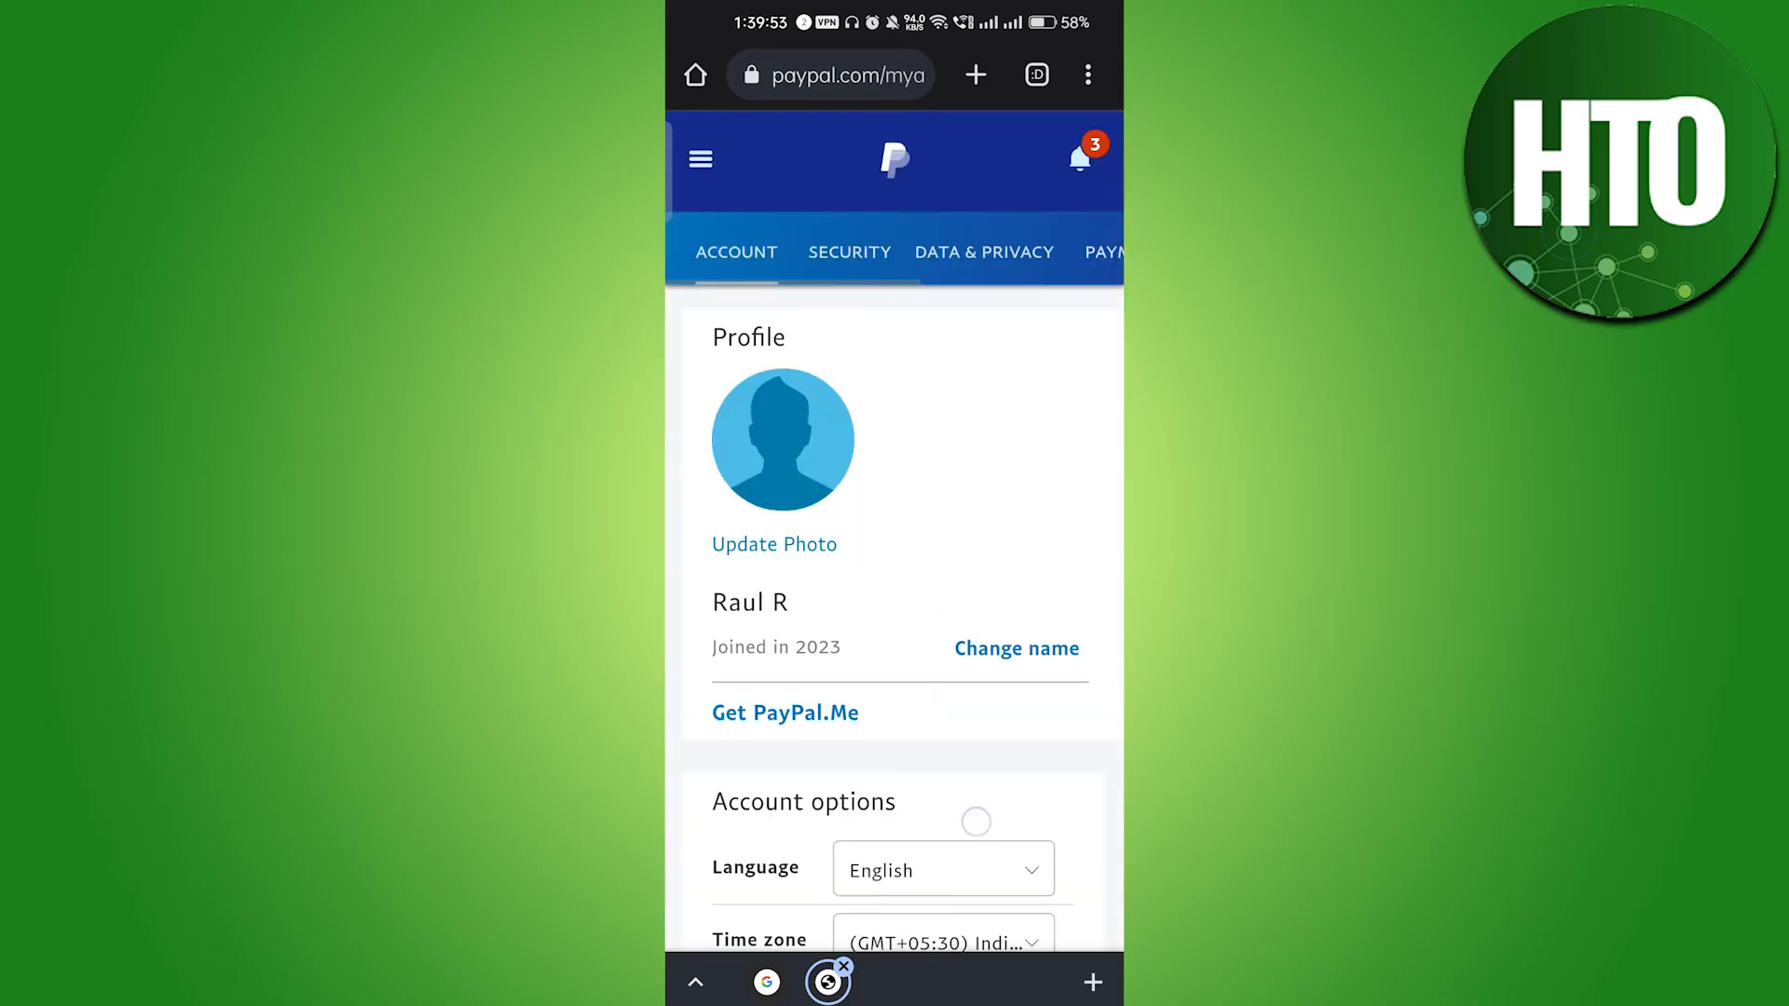
scroll(down, 3)
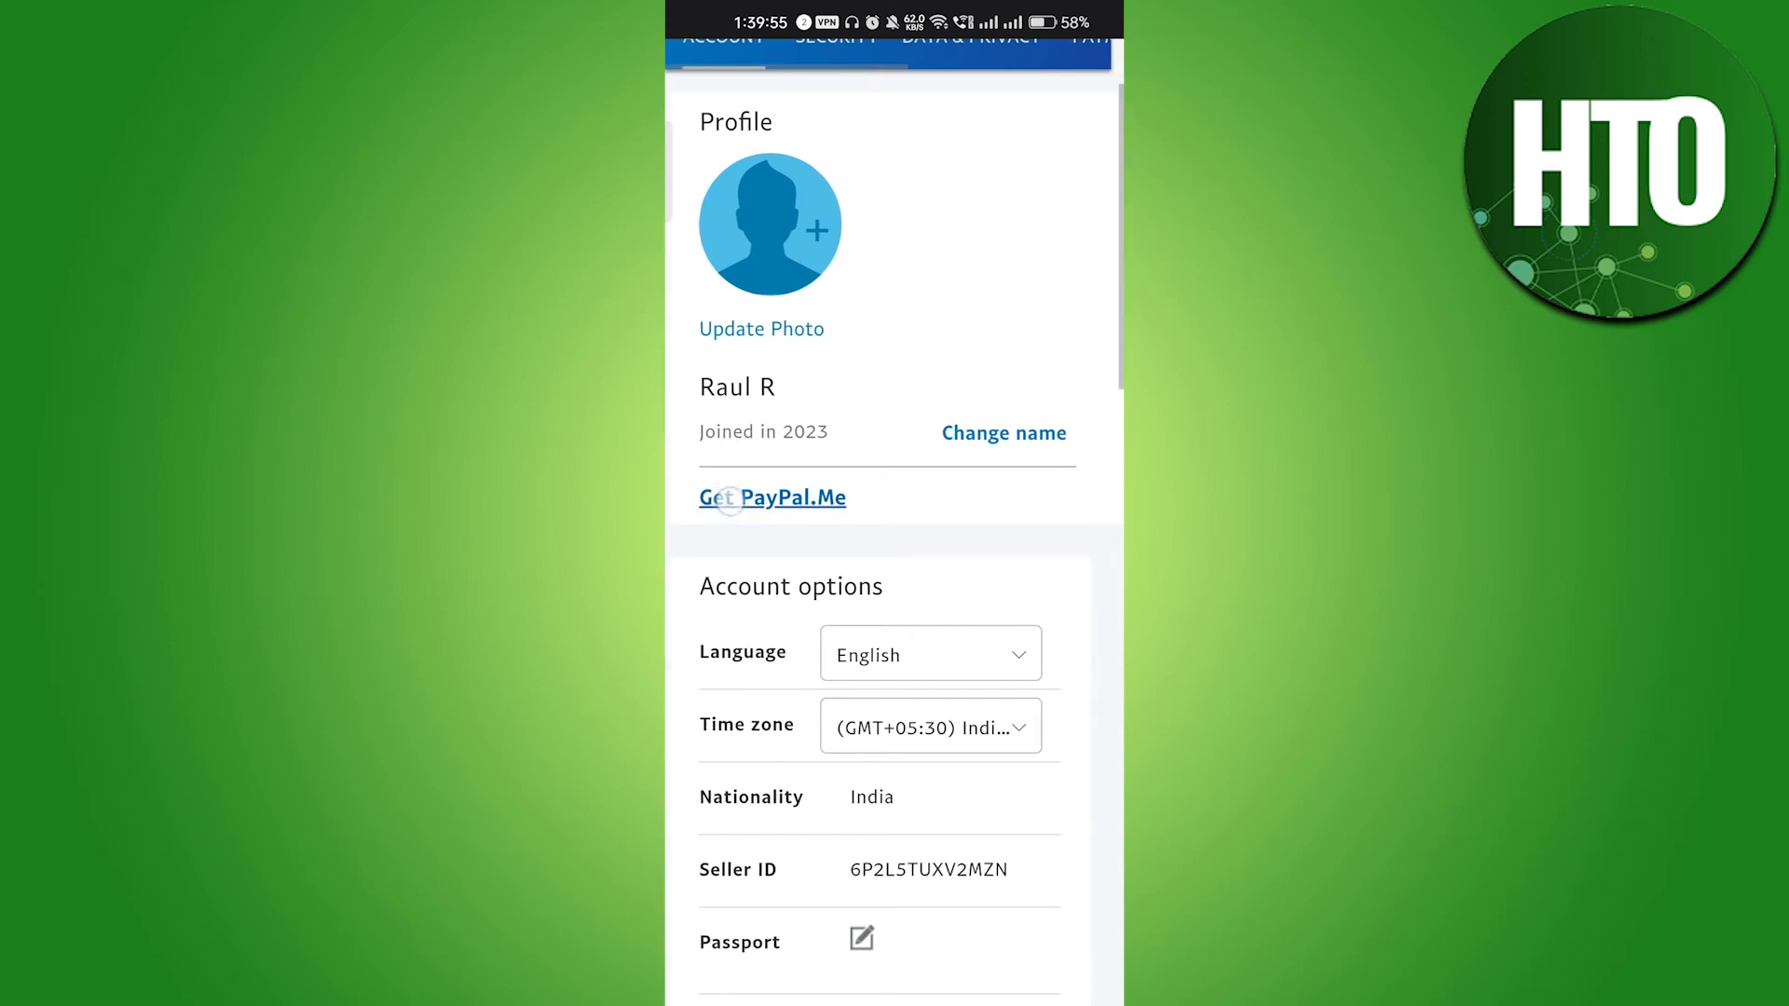